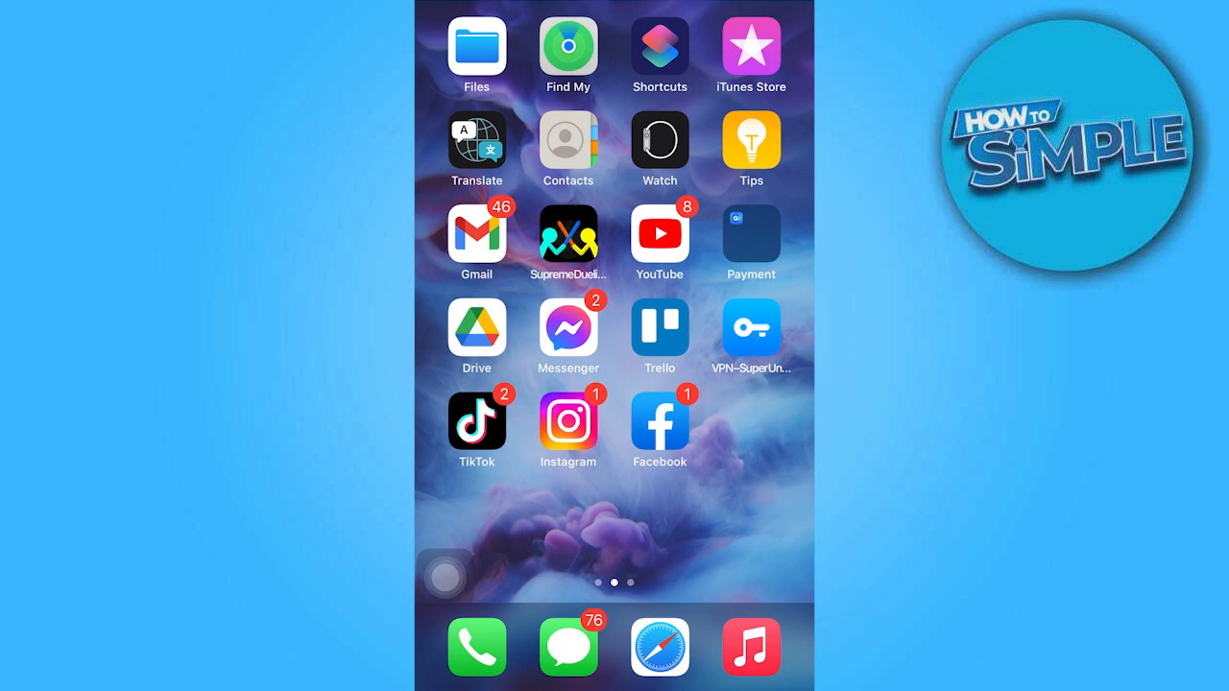
- Launch Instagram and reach Settings and privacy through the profile's ☰ menu
click(567, 420)
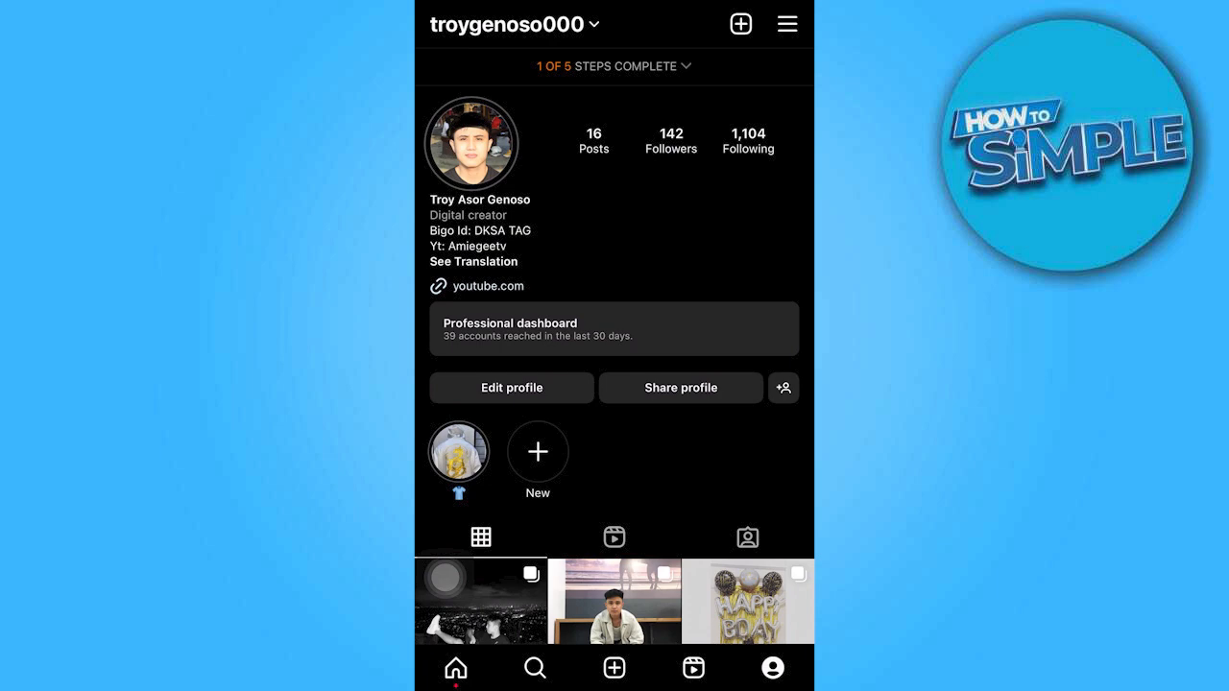
click(786, 23)
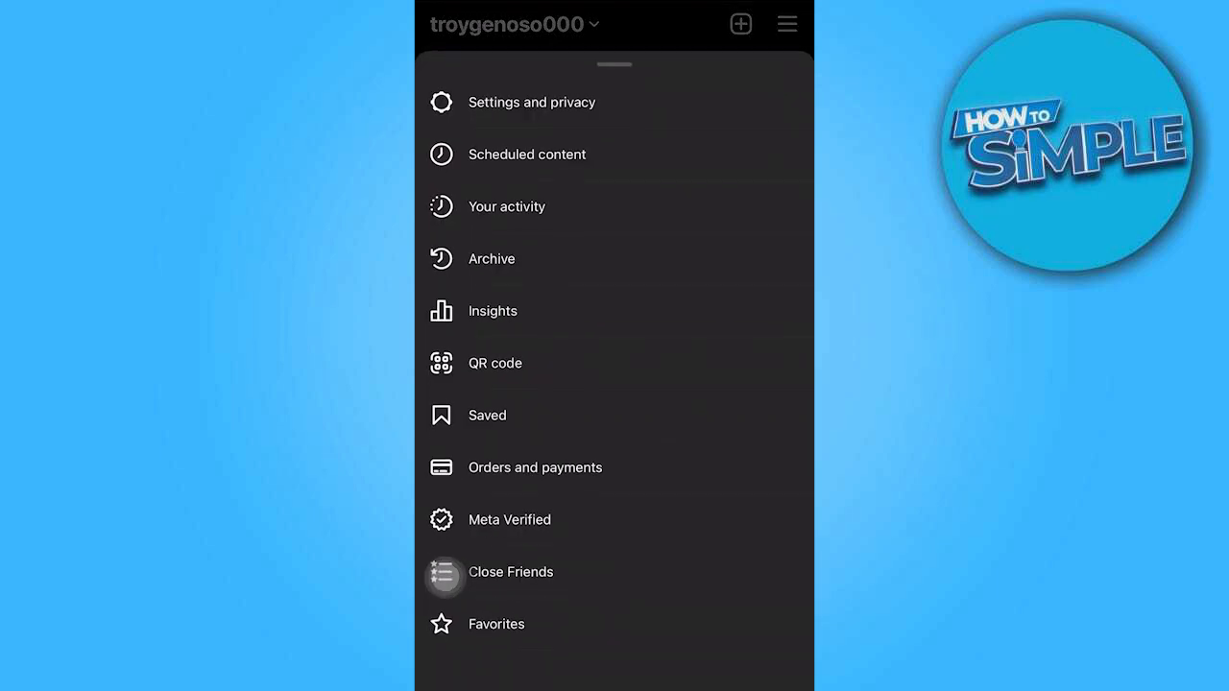
click(532, 102)
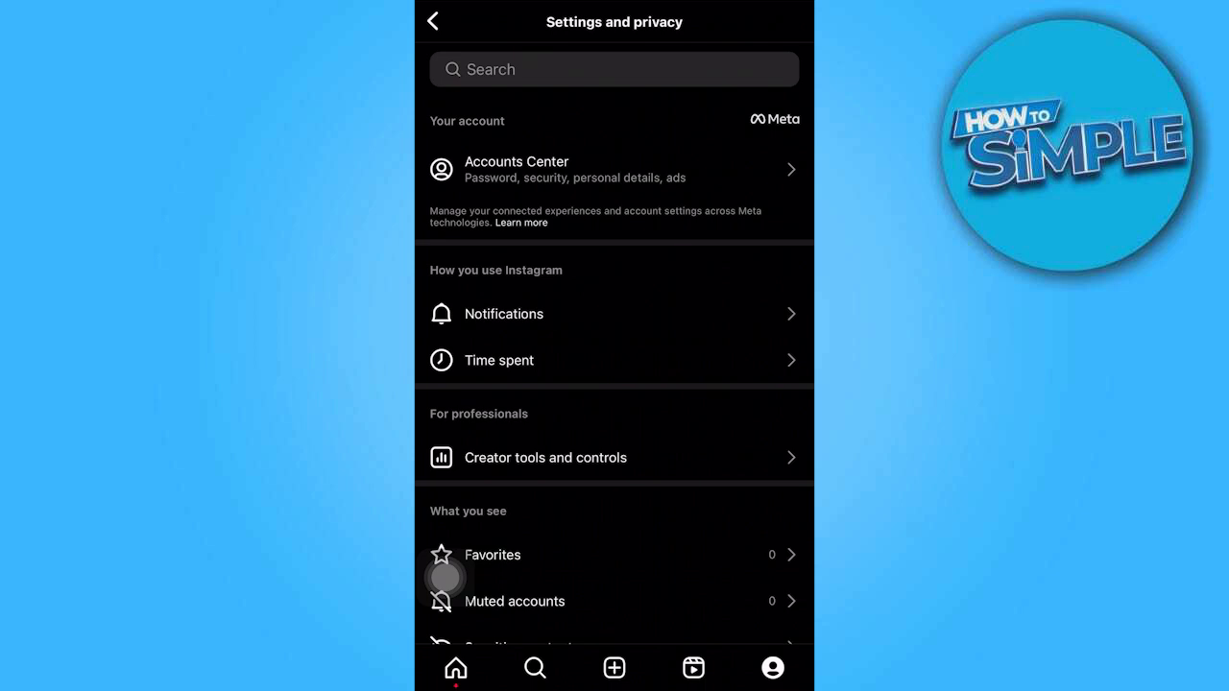
- Scroll down Settings and privacy to reach the Help entry
scroll(down, 3)
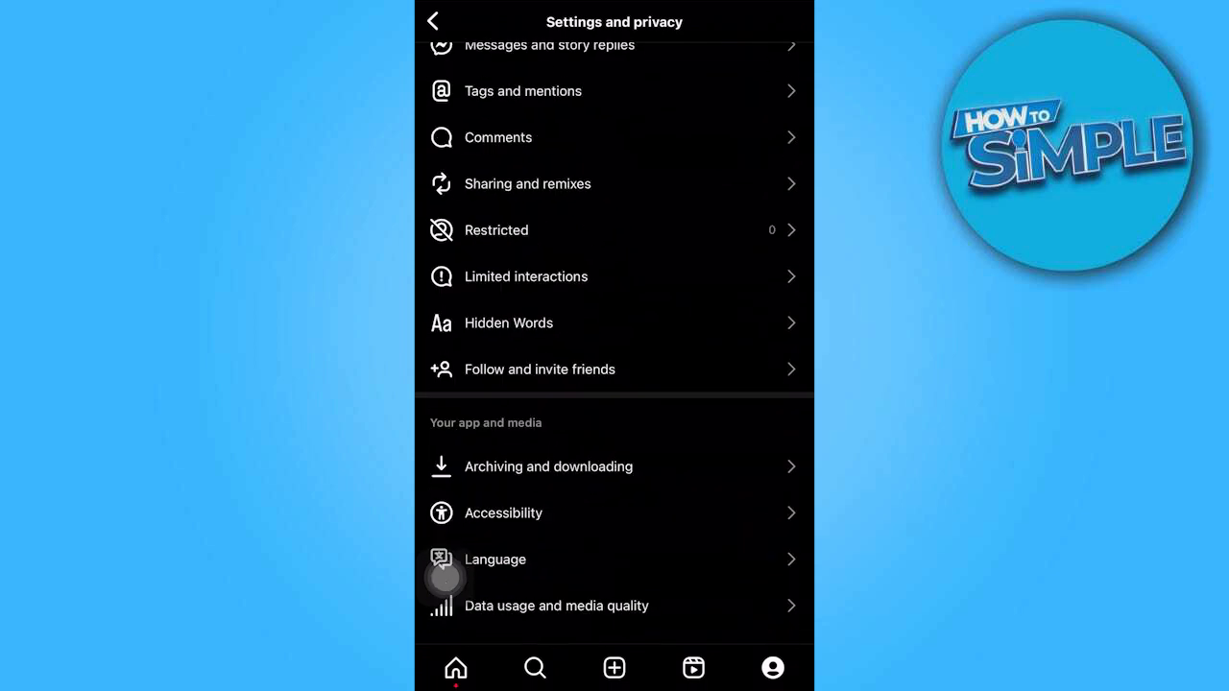
scroll(down, 3)
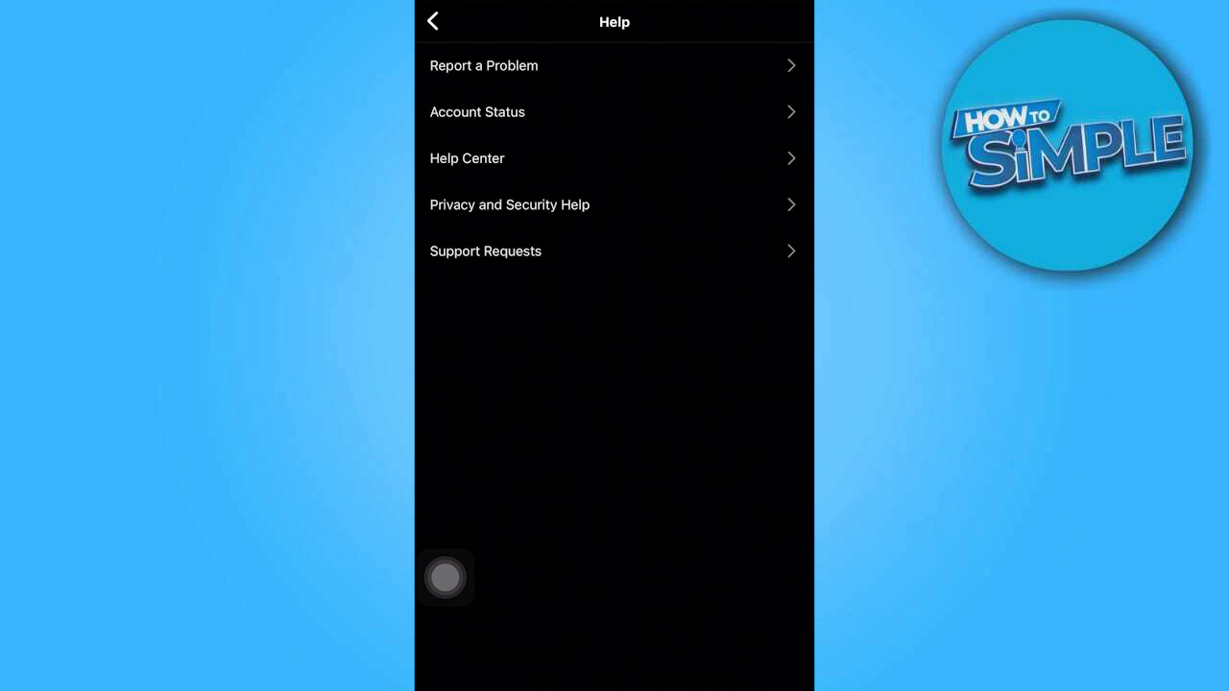
- Start Report a Problem and choose Include and continue for complete logs and diagnostics
click(484, 65)
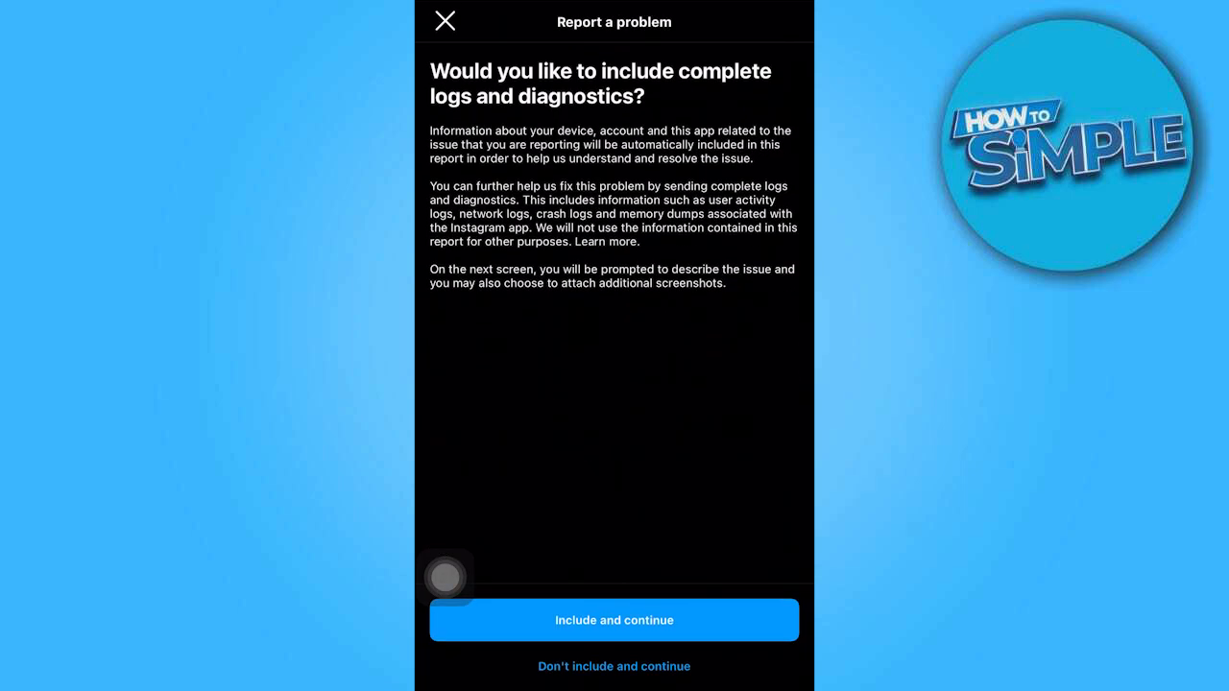
click(614, 619)
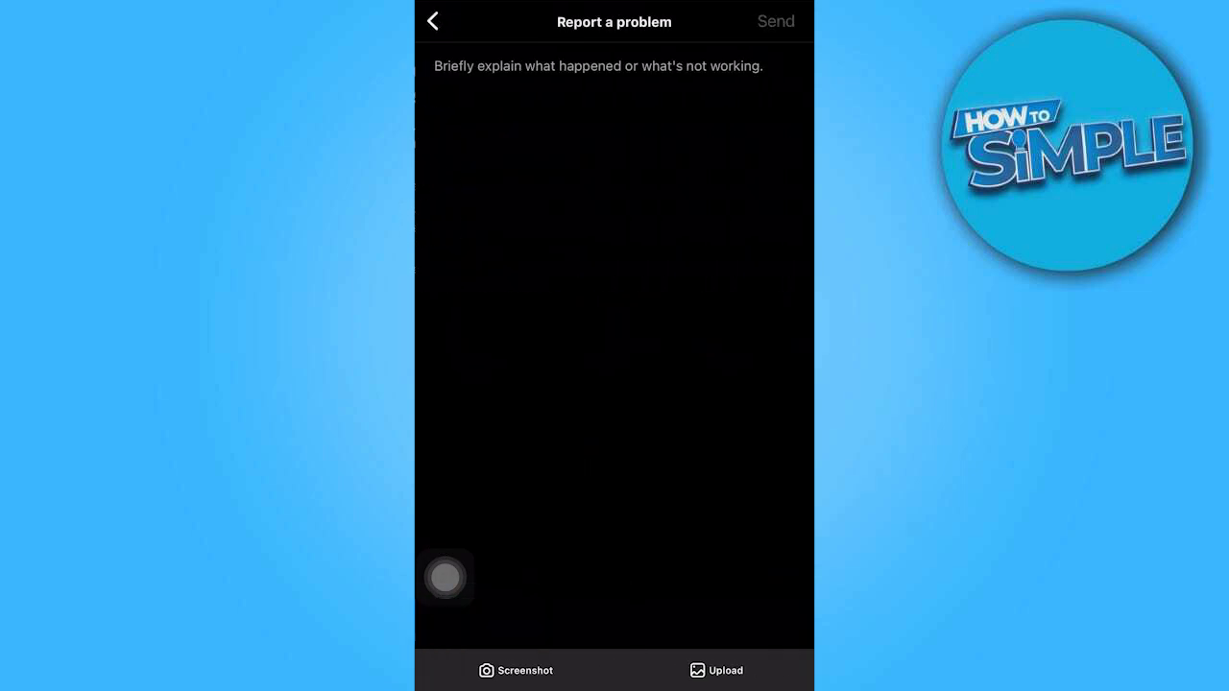